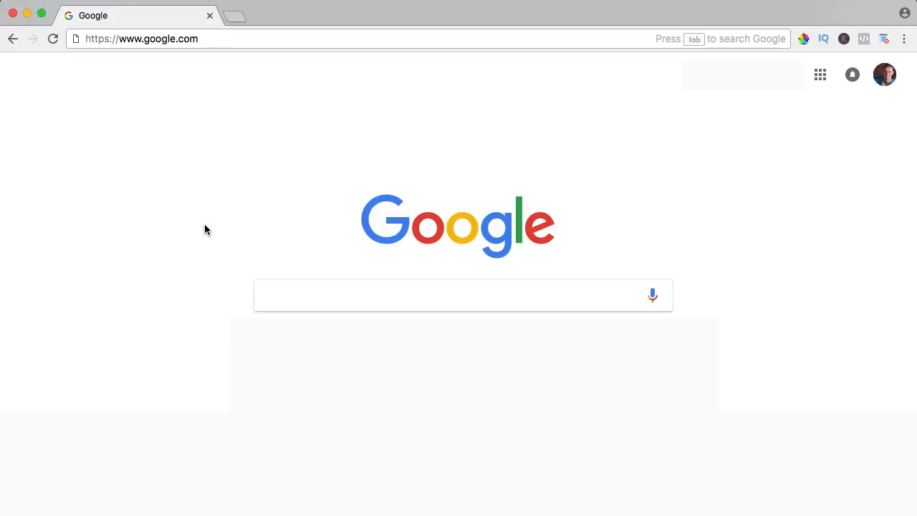
{"action": "mouse_move", "coordinate": [200, 133]}
{"action": "type", "text": "element"}
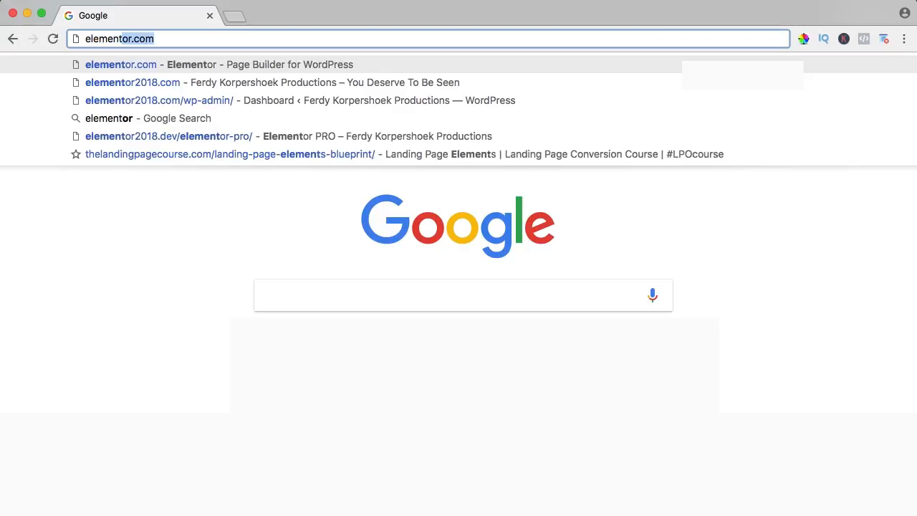
Open the elementor2018.com home page and go to its Elementor PRO page.
{"action": "left_click", "coordinate": [132, 81]}
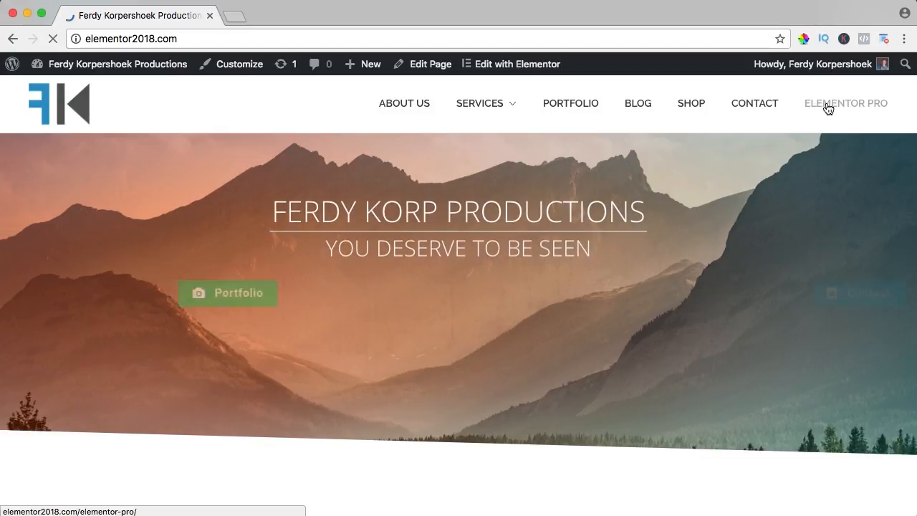
{"action": "left_click", "coordinate": [846, 103]}
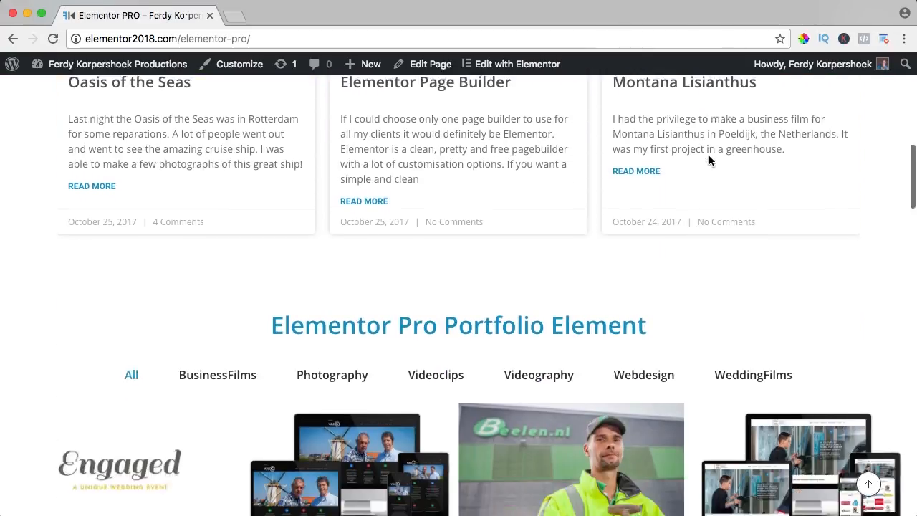
{"action": "scroll", "scroll_direction": "down", "scroll_amount": 3}
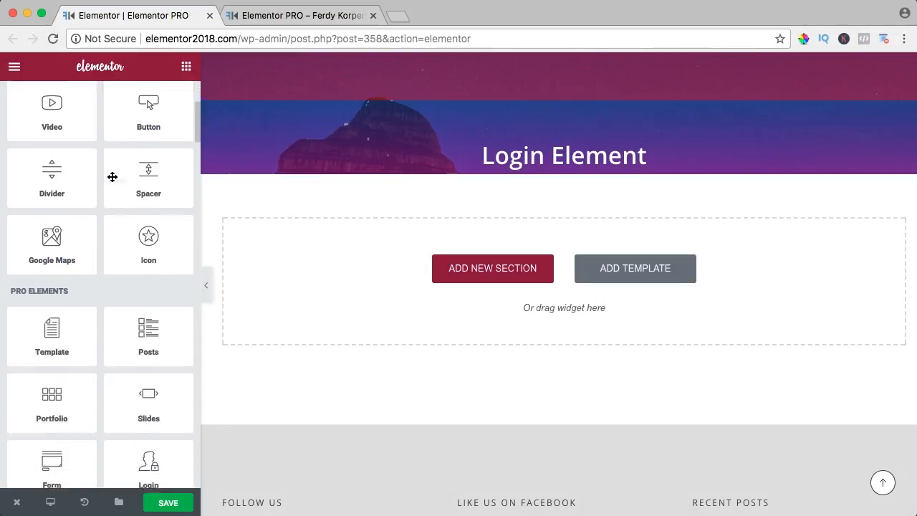
Scroll the widget panel down to the Pro Elements Login widget.
{"action": "scroll", "scroll_direction": "down", "scroll_amount": 3}
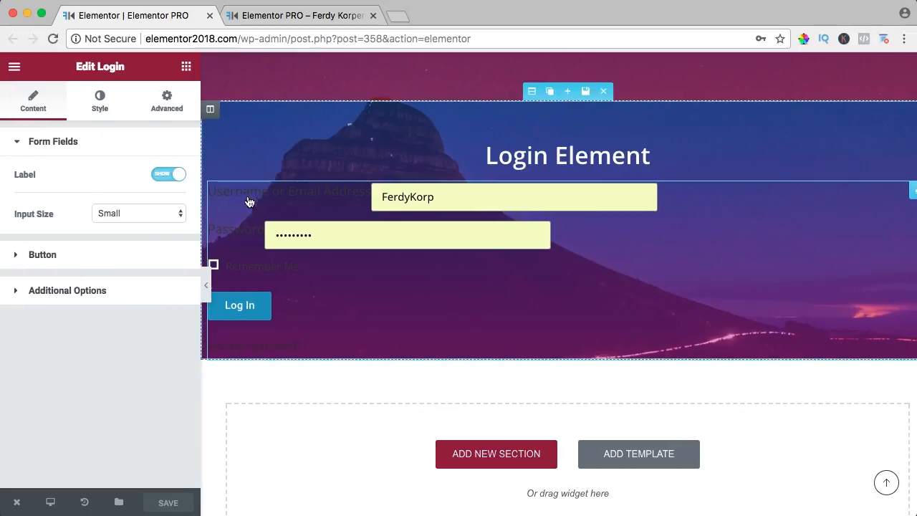
Hide the login form's field labels and set Input Size to Medium.
{"action": "left_click", "coordinate": [168, 174]}
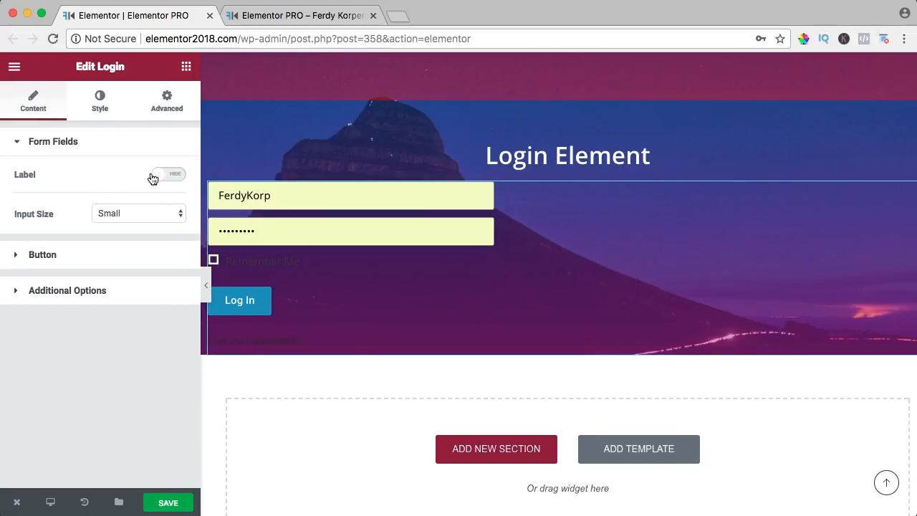
{"action": "left_click", "coordinate": [136, 213]}
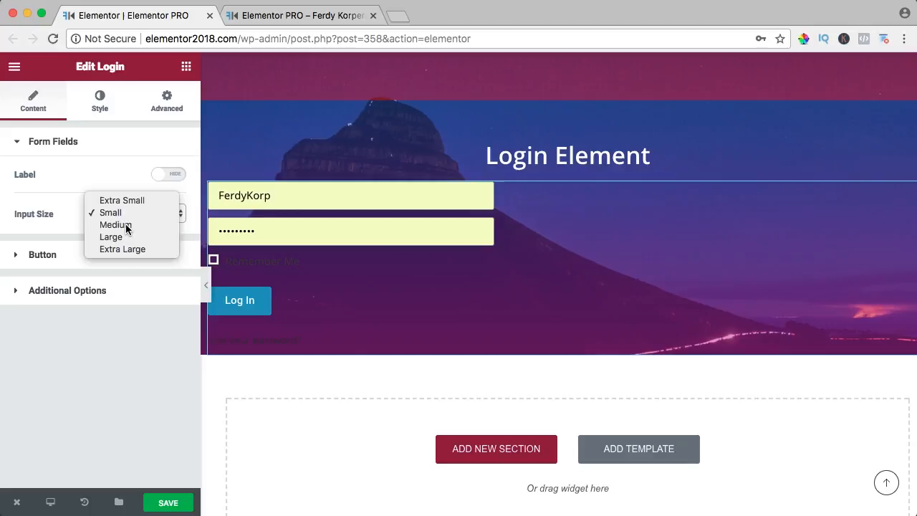
{"action": "left_click", "coordinate": [116, 224]}
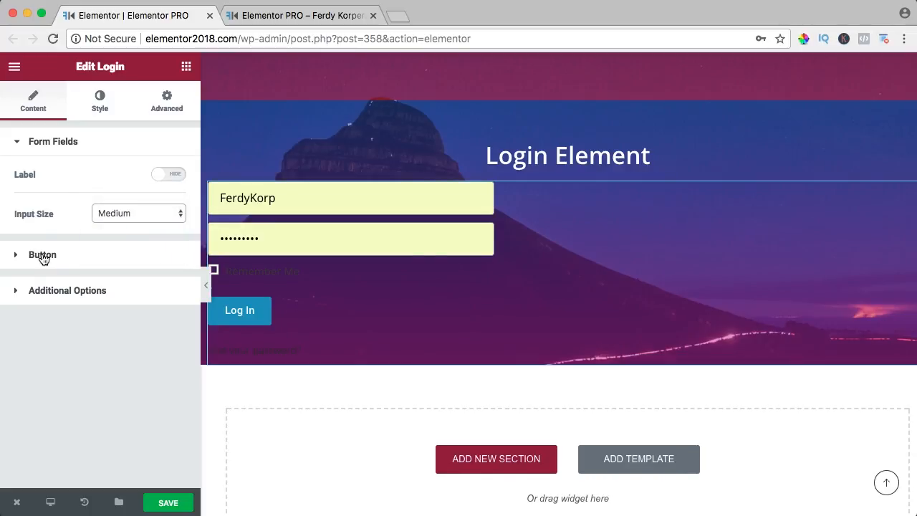
Set the Log In button size to Medium and try Center alignment.
{"action": "left_click", "coordinate": [42, 254]}
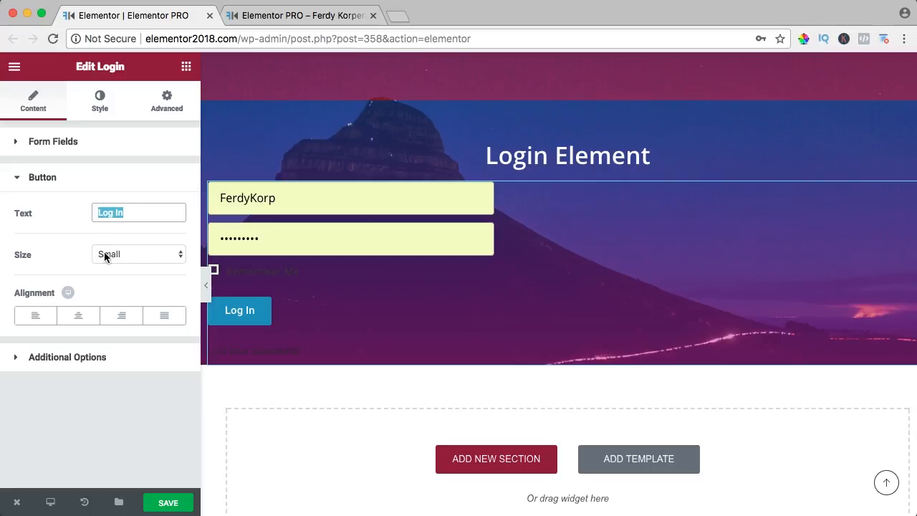
{"action": "left_click", "coordinate": [138, 253]}
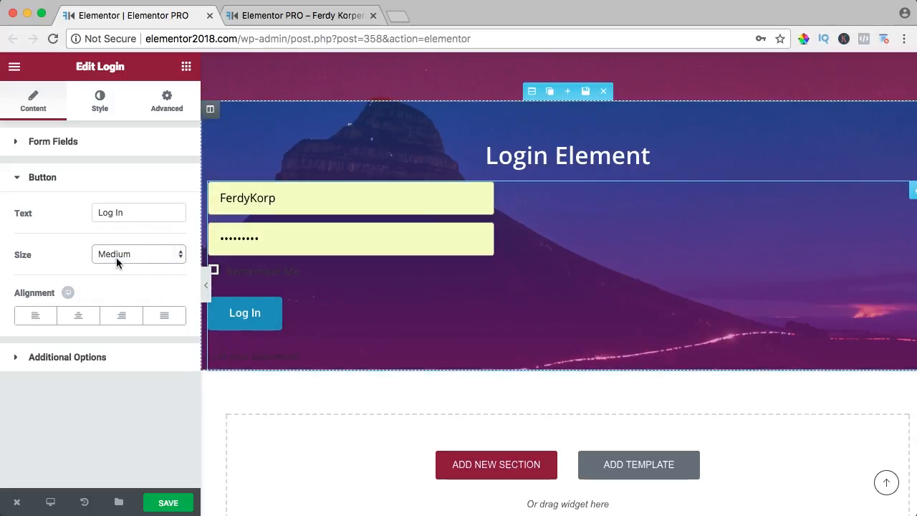
{"action": "left_click", "coordinate": [78, 315]}
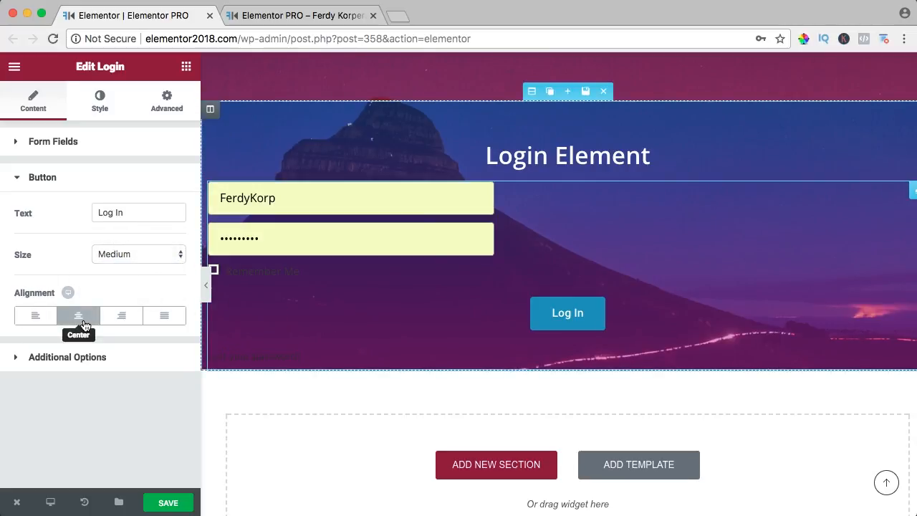
{"action": "left_click", "coordinate": [35, 315]}
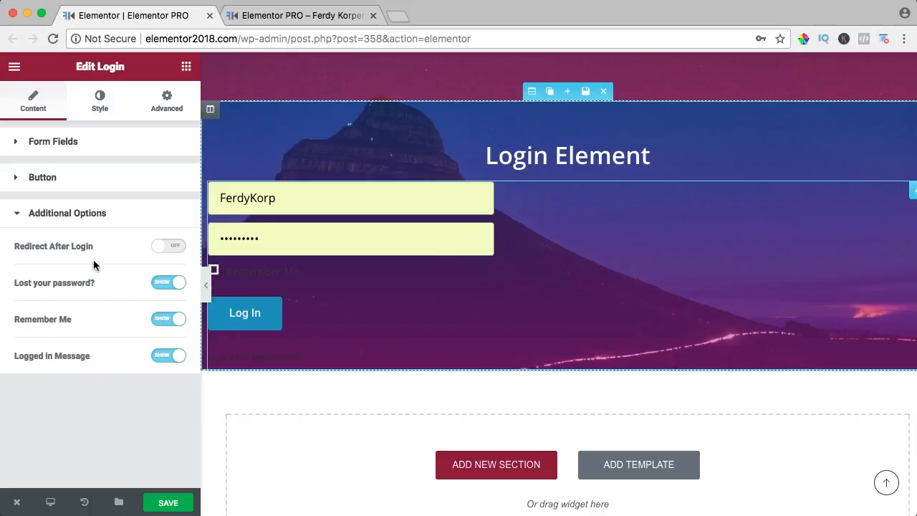
{"action": "left_click", "coordinate": [168, 246]}
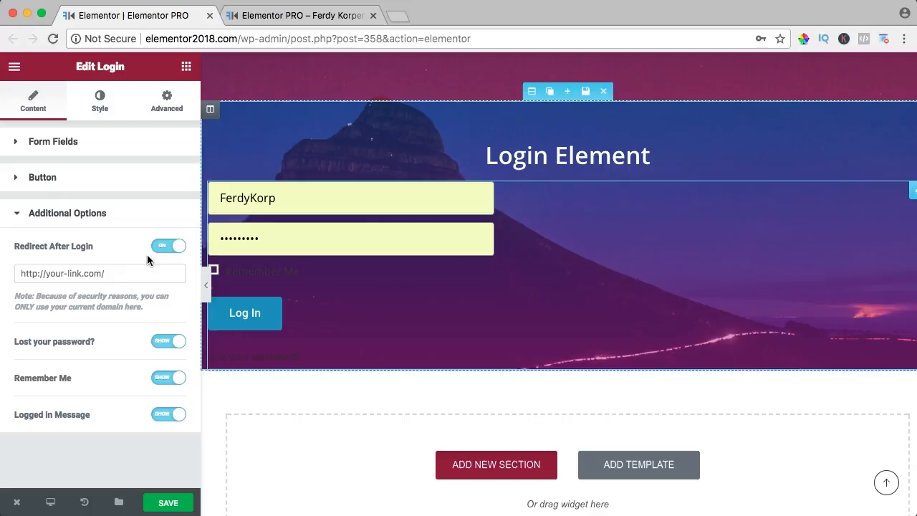
{"action": "left_click", "coordinate": [100, 273]}
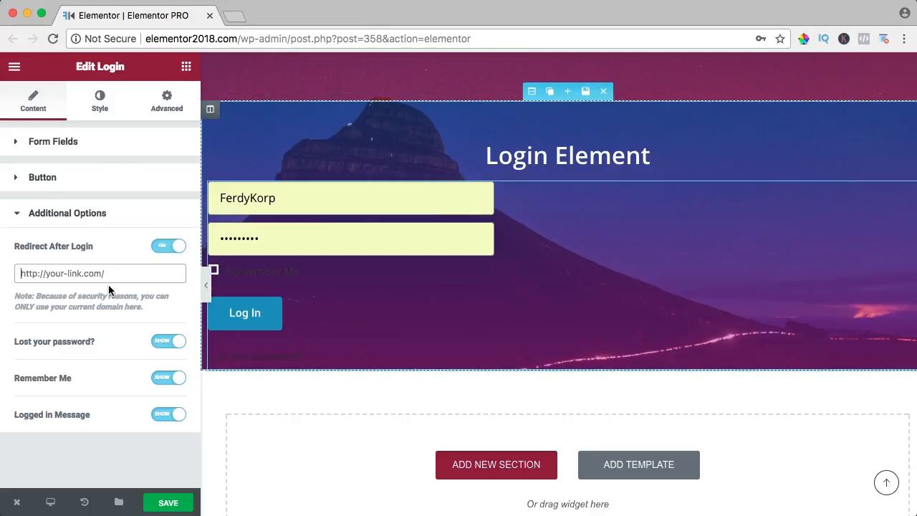
{"action": "type", "text": "http://elementor2018.com/my-account/"}
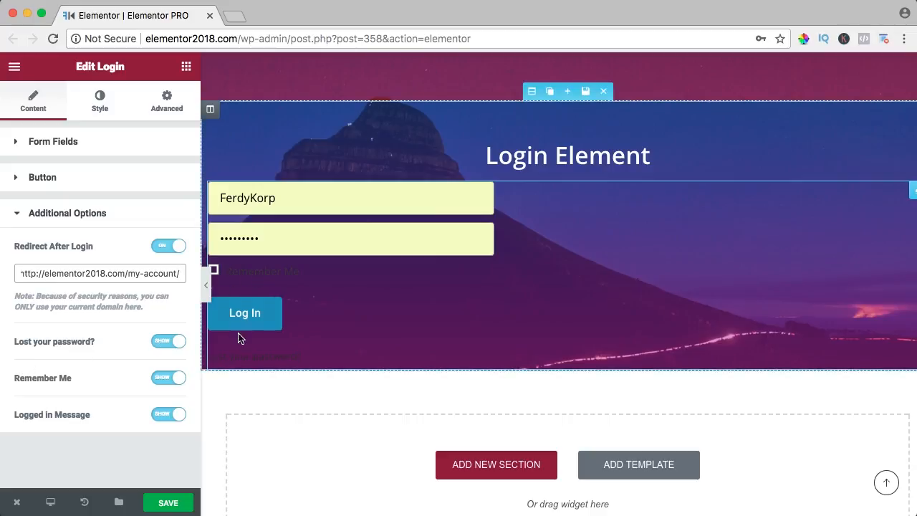
{"action": "left_click", "coordinate": [168, 341]}
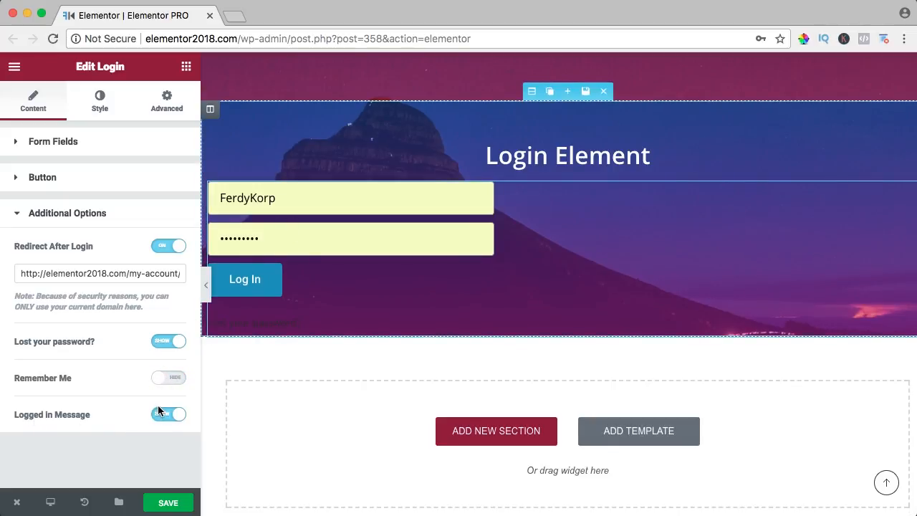
{"action": "left_click", "coordinate": [99, 100]}
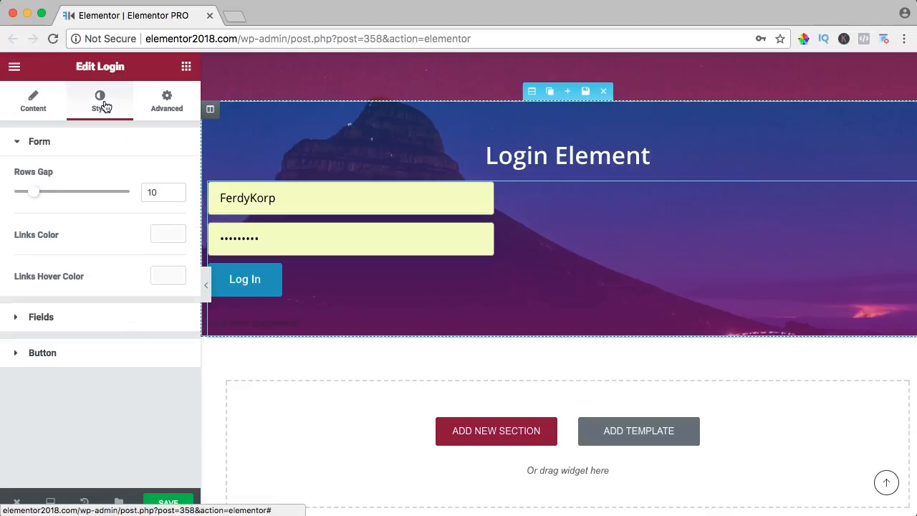
Set the form's Rows Gap to 6 and Links Color to white (#ffffff).
{"action": "left_click_drag", "start_coordinate": [33, 191], "coordinate": [70, 191]}
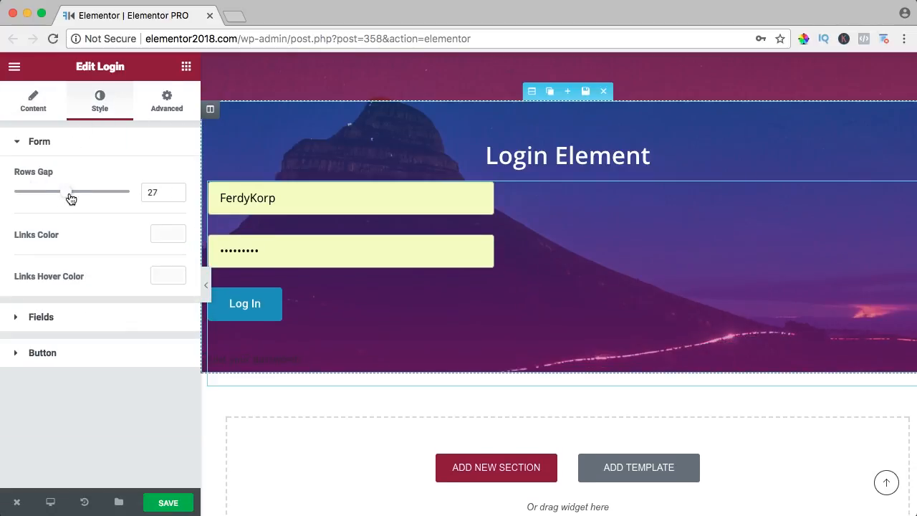
{"action": "left_click_drag", "start_coordinate": [70, 192], "coordinate": [18, 191]}
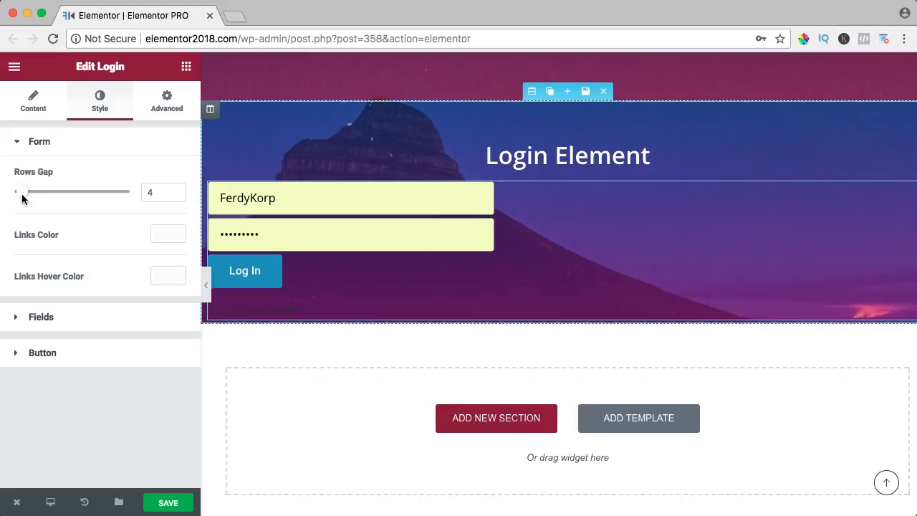
{"action": "left_click_drag", "start_coordinate": [20, 191], "coordinate": [27, 191]}
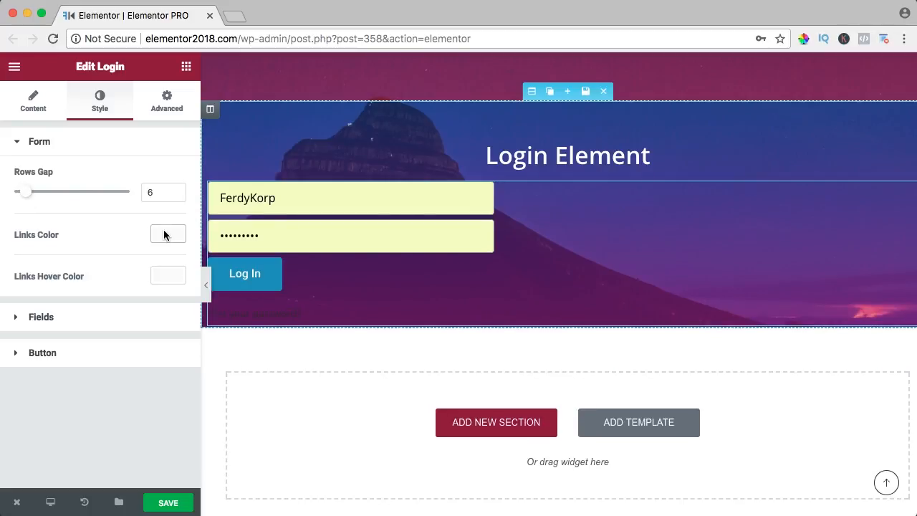
{"action": "left_click", "coordinate": [167, 234]}
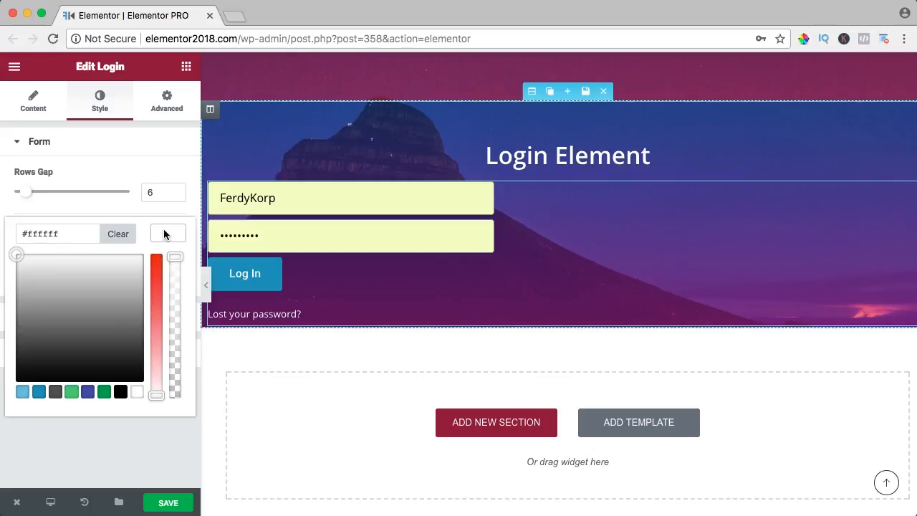
{"action": "left_click", "coordinate": [168, 234]}
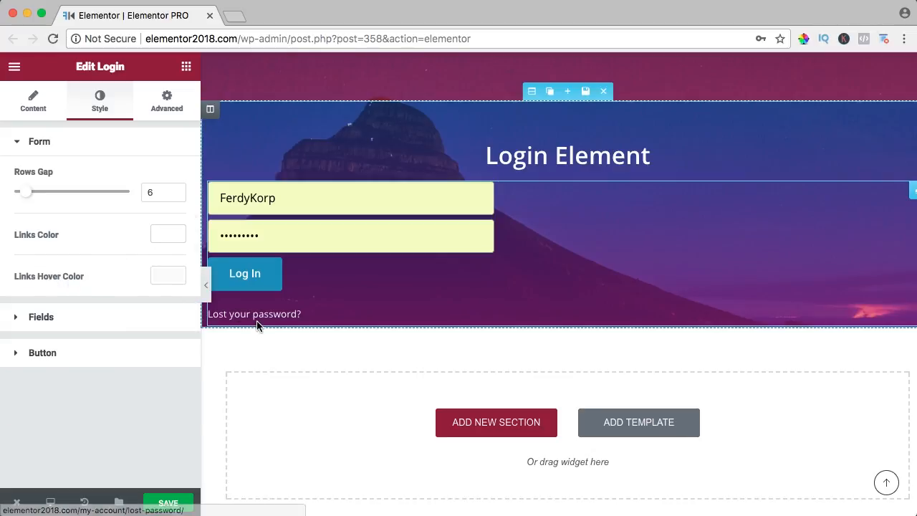
{"action": "left_click", "coordinate": [168, 234]}
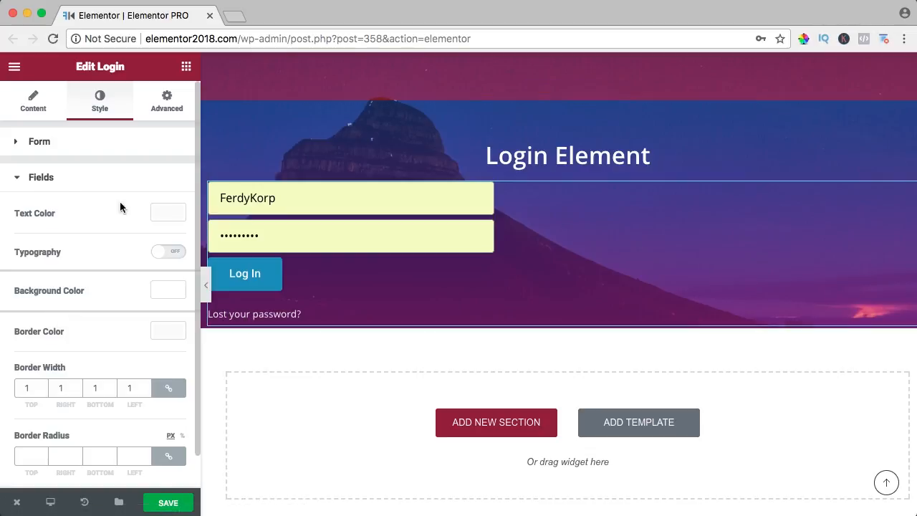
Try larger field typography, switch it back off, and reset the field background colour.
{"action": "left_click", "coordinate": [168, 212]}
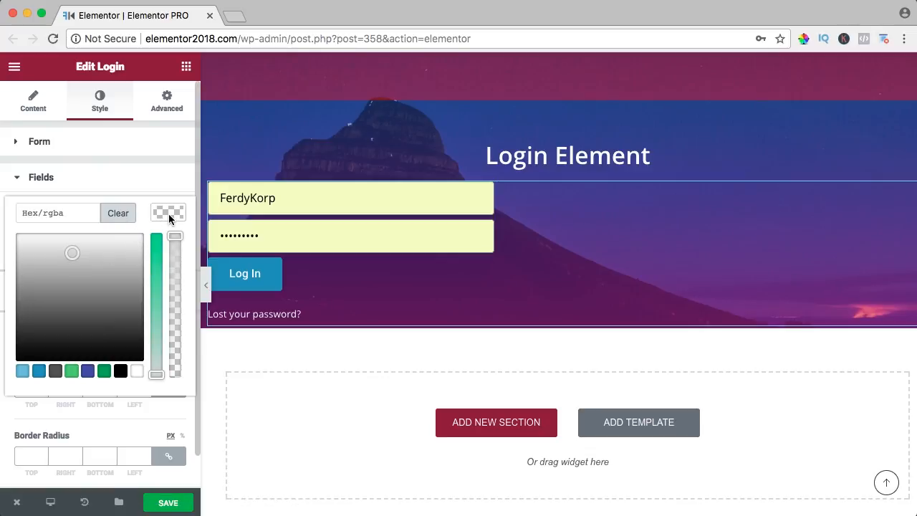
{"action": "left_click", "coordinate": [168, 213]}
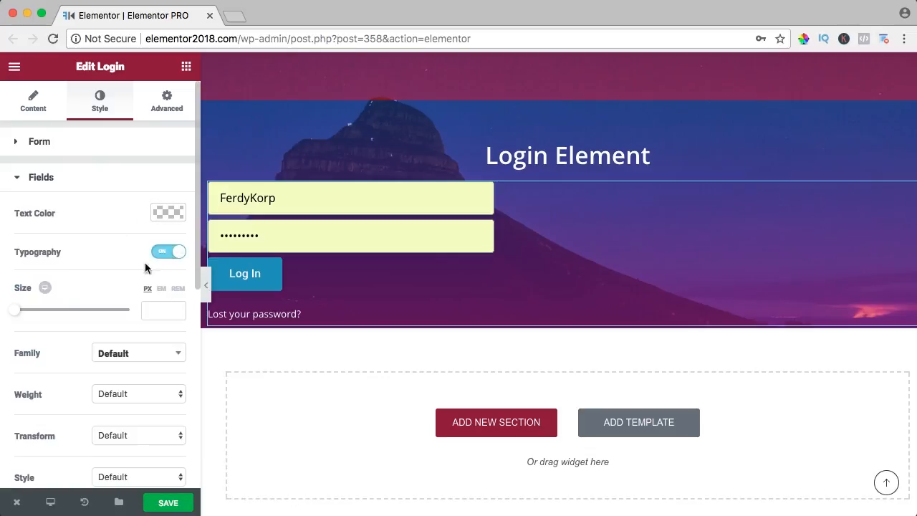
{"action": "left_click_drag", "start_coordinate": [15, 309], "coordinate": [75, 310]}
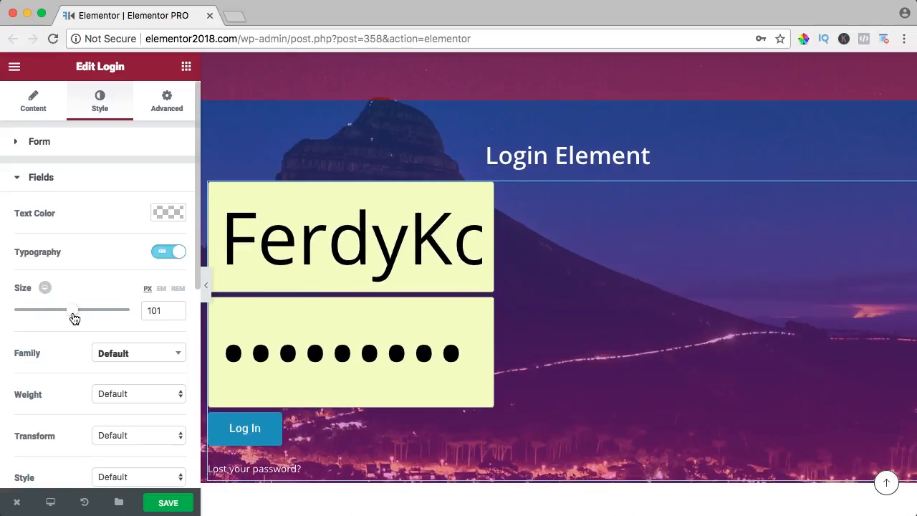
{"action": "left_click", "coordinate": [168, 251]}
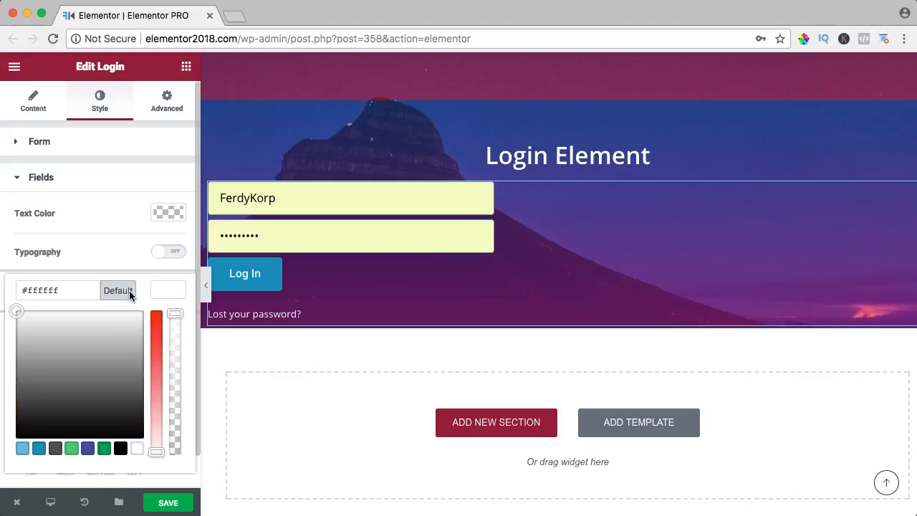
{"action": "left_click", "coordinate": [118, 290]}
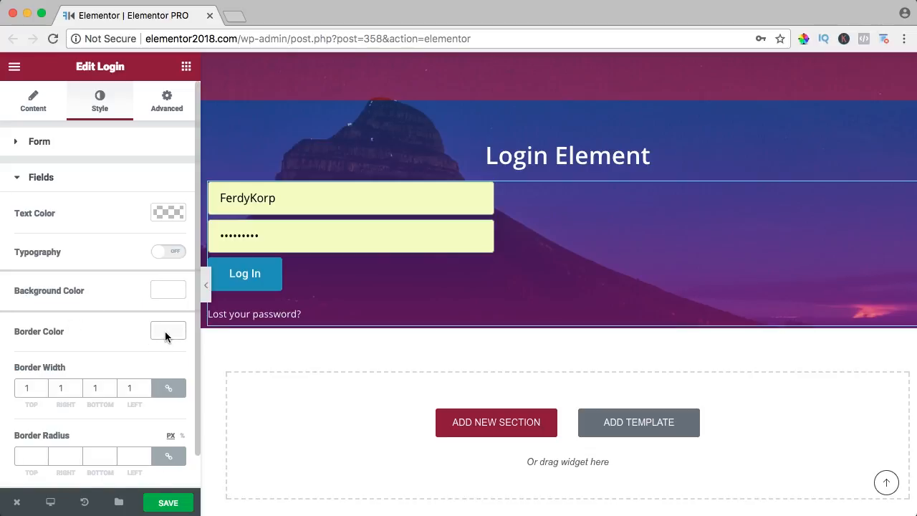
Give the input fields a border width of 3 and radius of 5.
{"action": "left_click", "coordinate": [168, 331]}
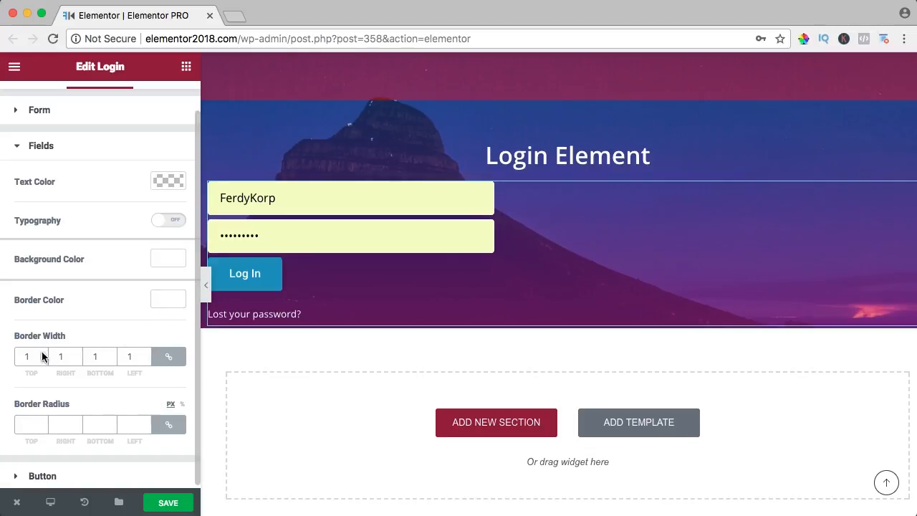
{"action": "type", "text": "3"}
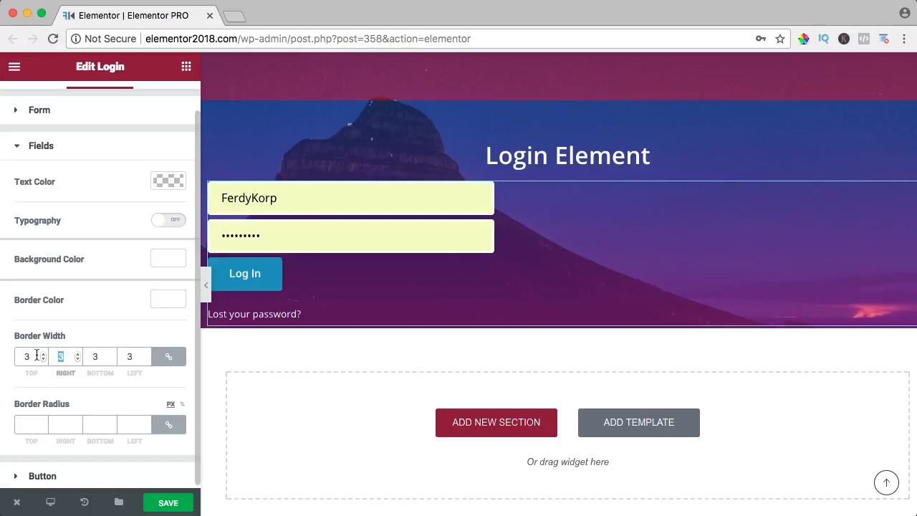
{"action": "type", "text": "5"}
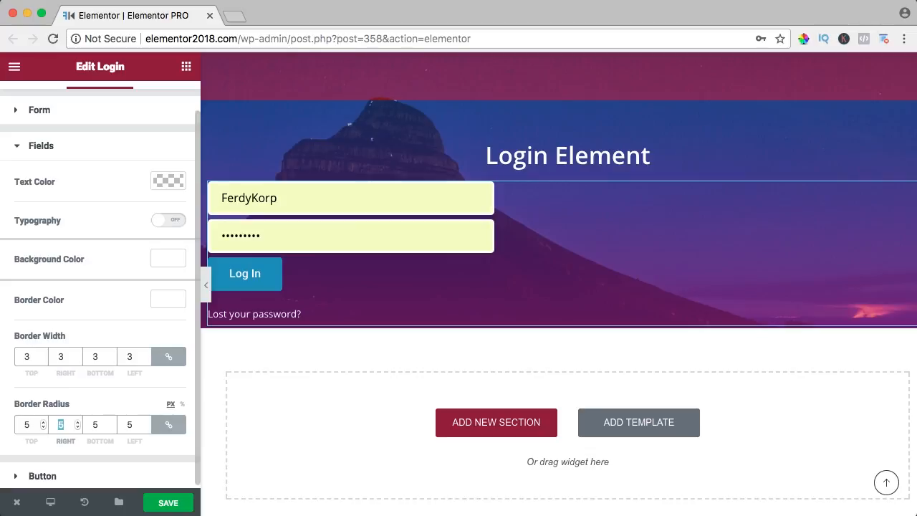
{"action": "mouse_move", "coordinate": [144, 344]}
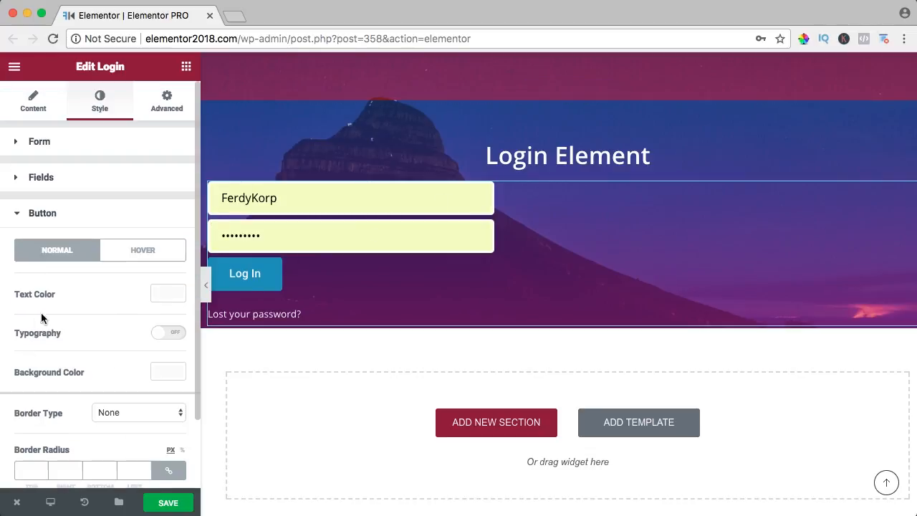
Set the Log In button's border radius to 5, leaving Border Type on None.
{"action": "scroll", "scroll_direction": "down", "scroll_amount": 3}
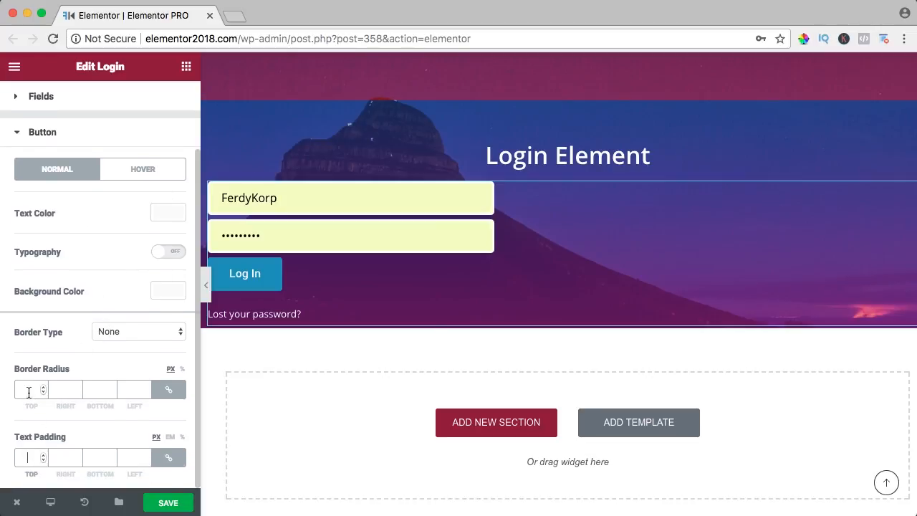
{"action": "type", "text": "3"}
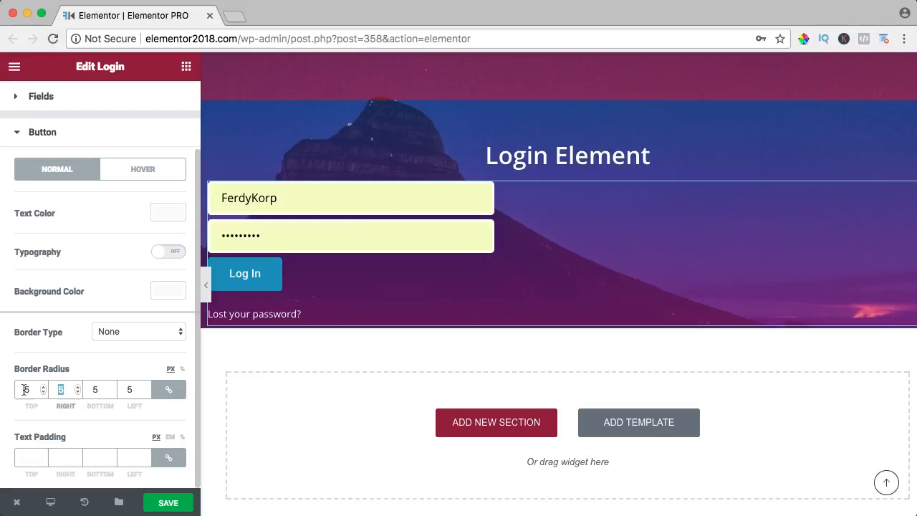
{"action": "left_click", "coordinate": [136, 331]}
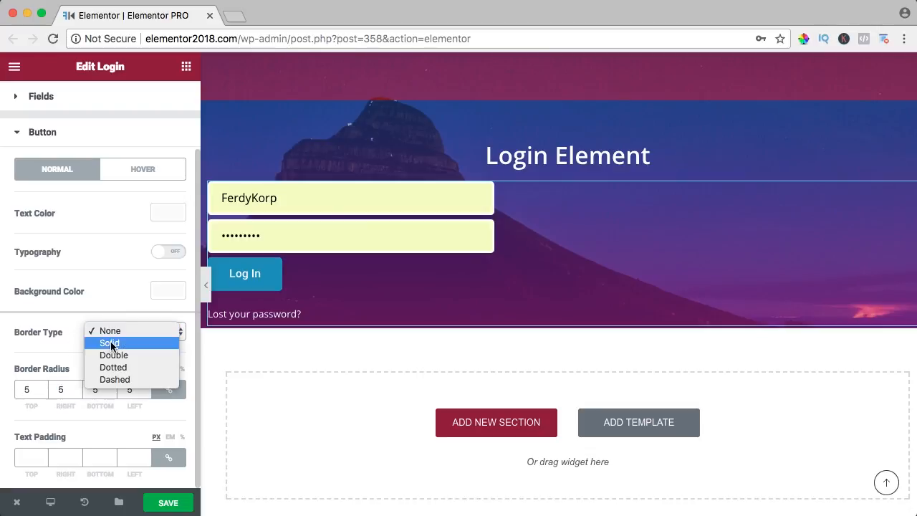
{"action": "left_click", "coordinate": [110, 331]}
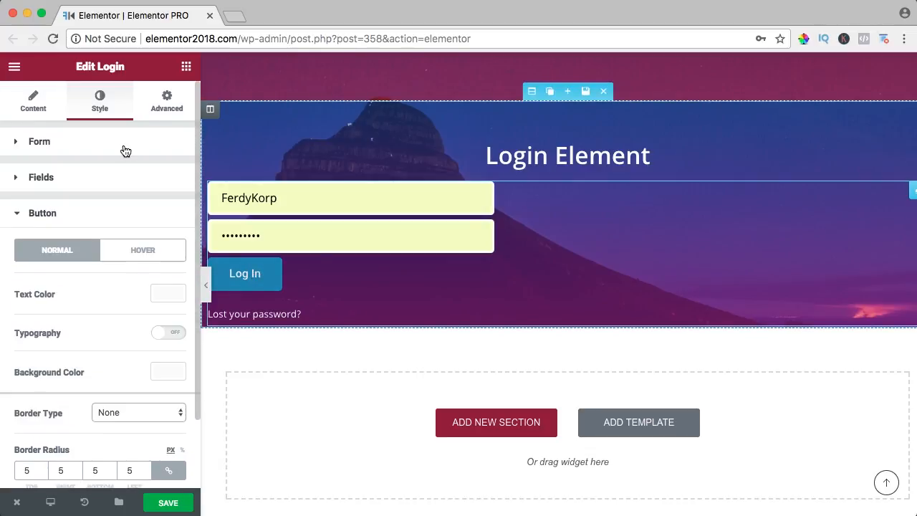
Give the login widget 35% margins, with top and bottom unlinked at 10.
{"action": "left_click", "coordinate": [166, 100]}
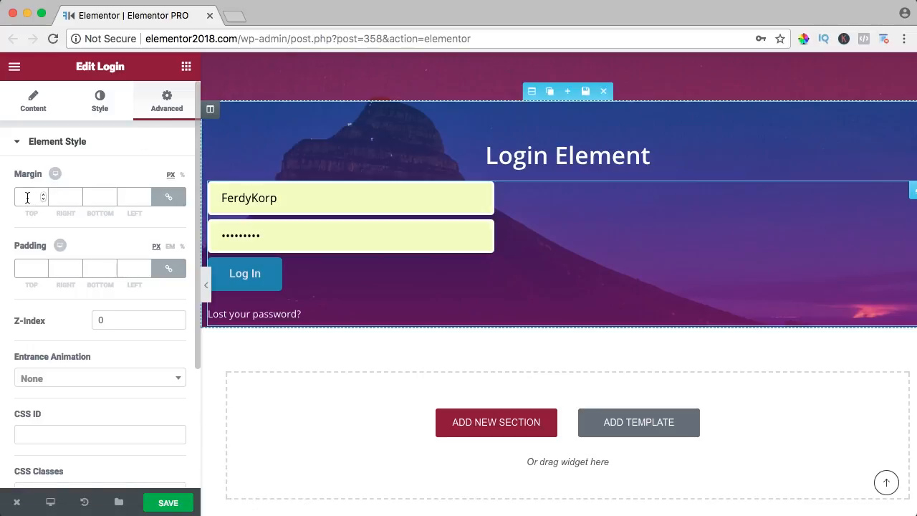
{"action": "mouse_move", "coordinate": [185, 177]}
{"action": "type", "text": "35"}
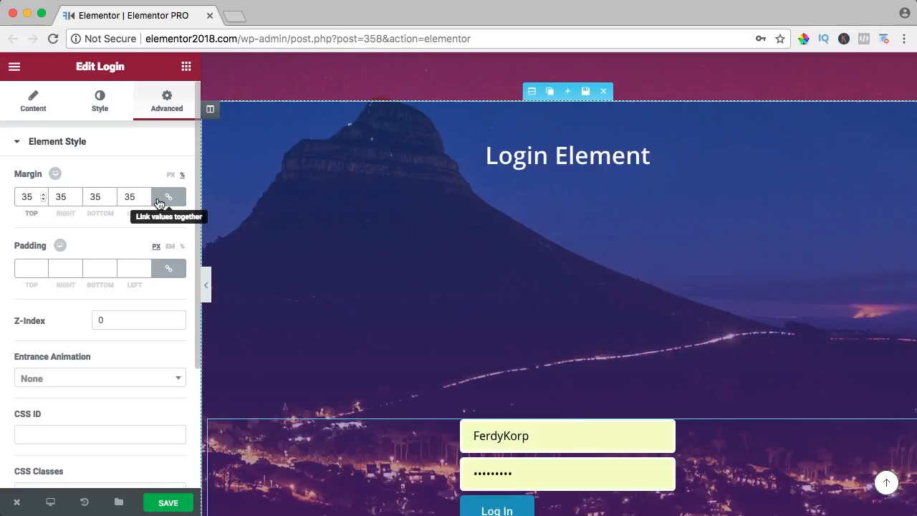
{"action": "left_click", "coordinate": [27, 197]}
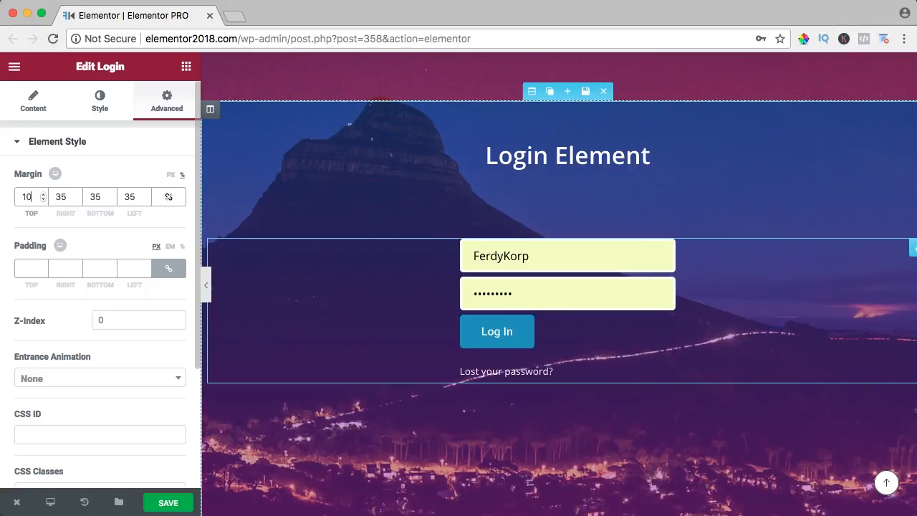
{"action": "type", "text": "10"}
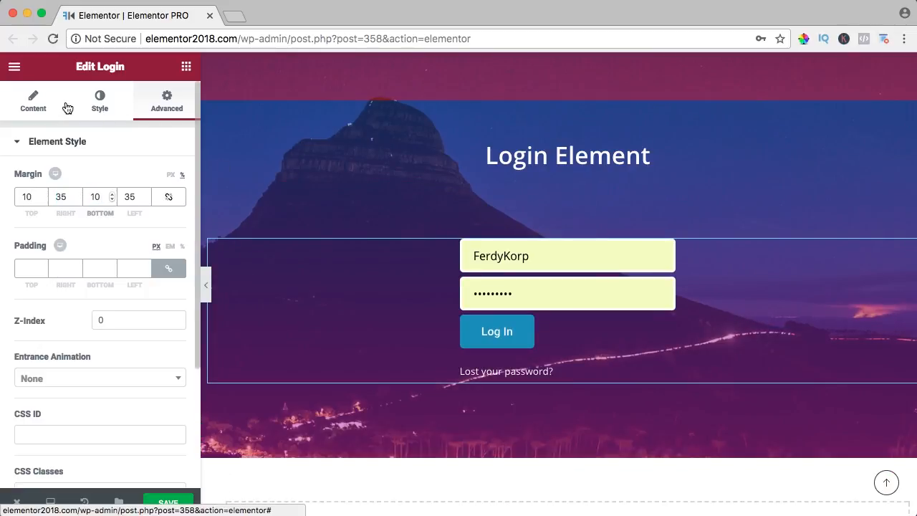
Center the Log In button under the fields and save the page.
{"action": "left_click", "coordinate": [33, 100]}
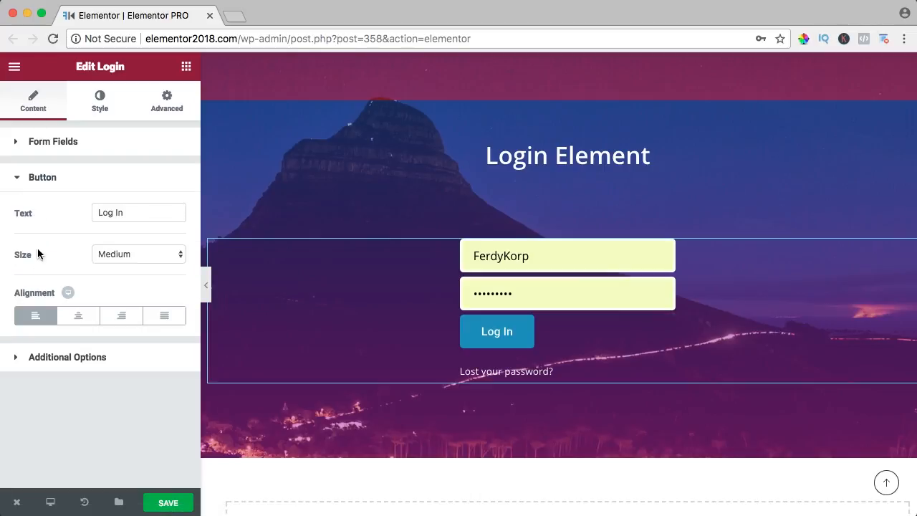
{"action": "left_click", "coordinate": [79, 315]}
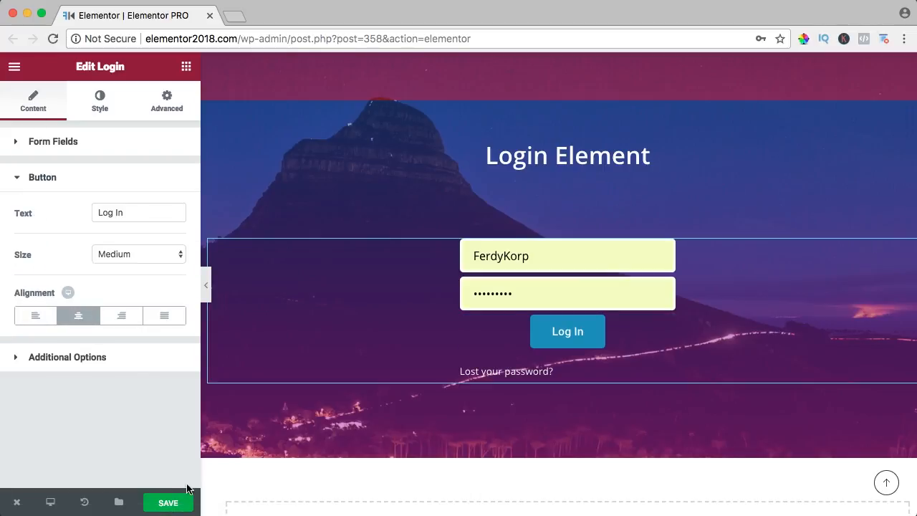
{"action": "left_click", "coordinate": [167, 502]}
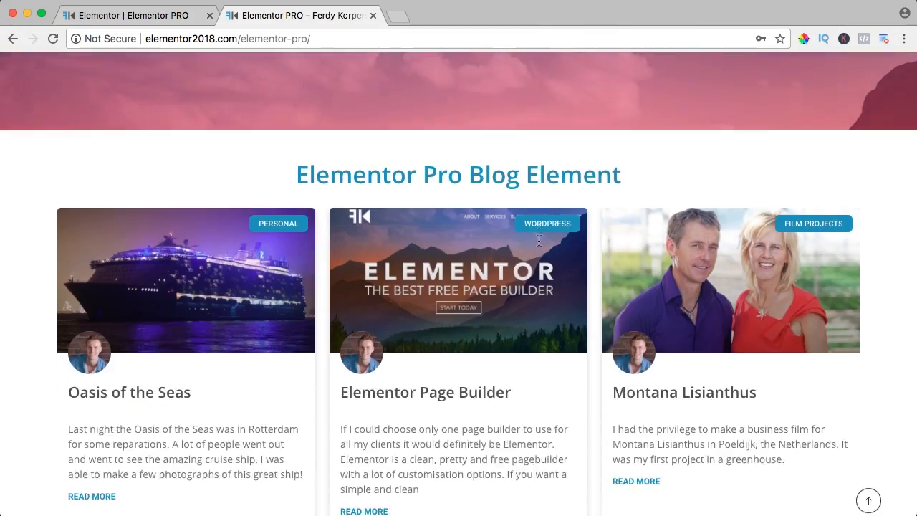
Submit the live page's login form and arrive at the My account page.
{"action": "scroll", "scroll_direction": "down", "scroll_amount": 3}
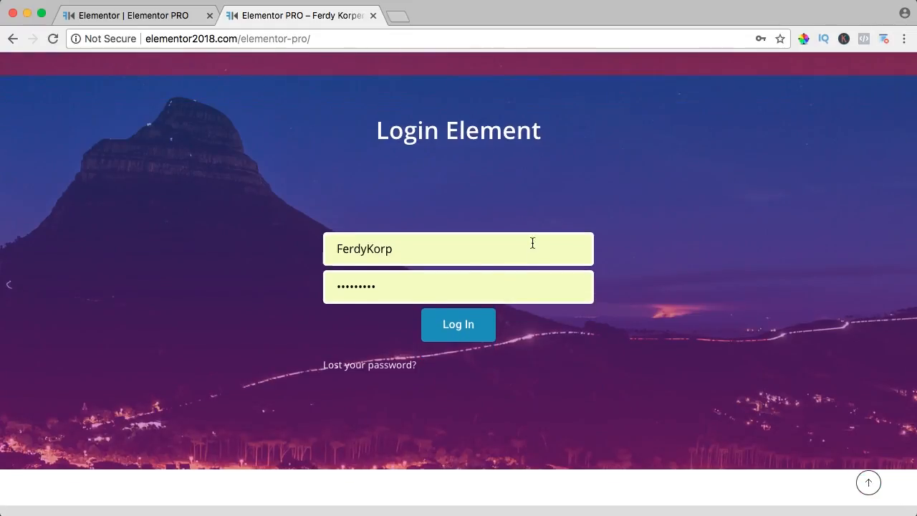
{"action": "left_click", "coordinate": [458, 324]}
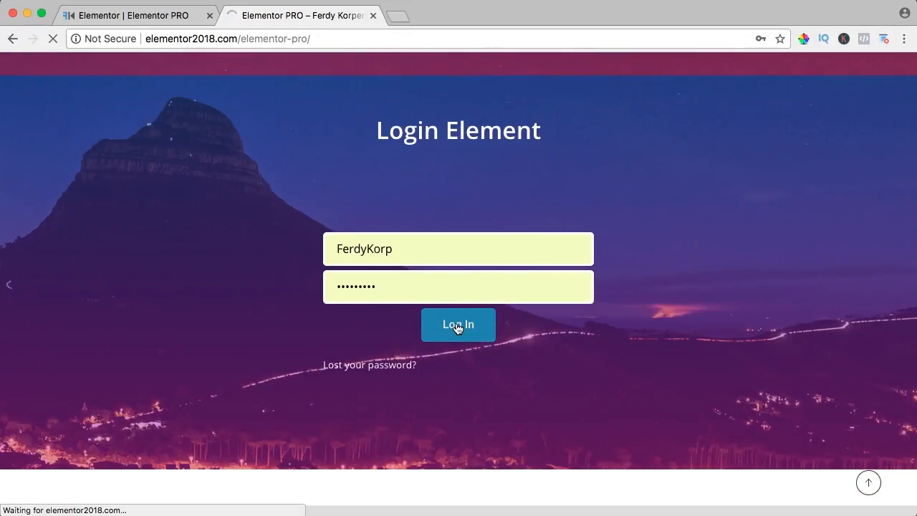
{"action": "left_click", "coordinate": [458, 325]}
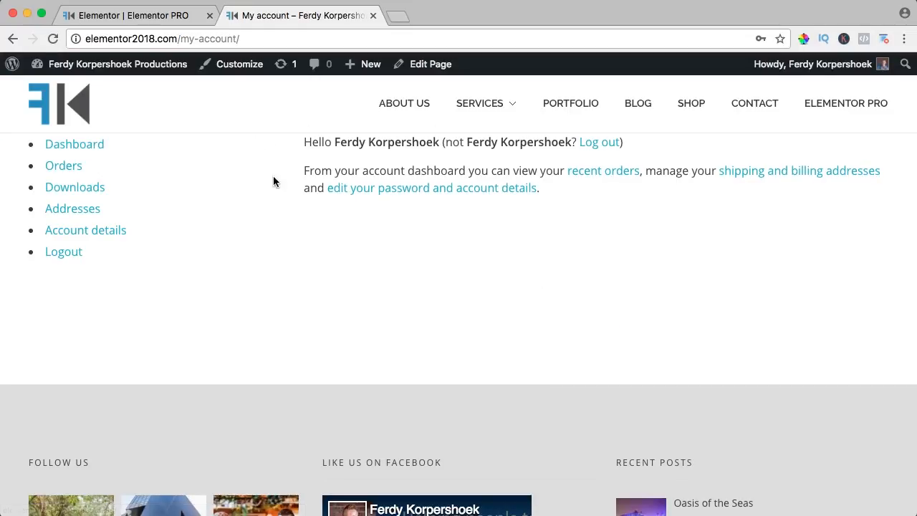